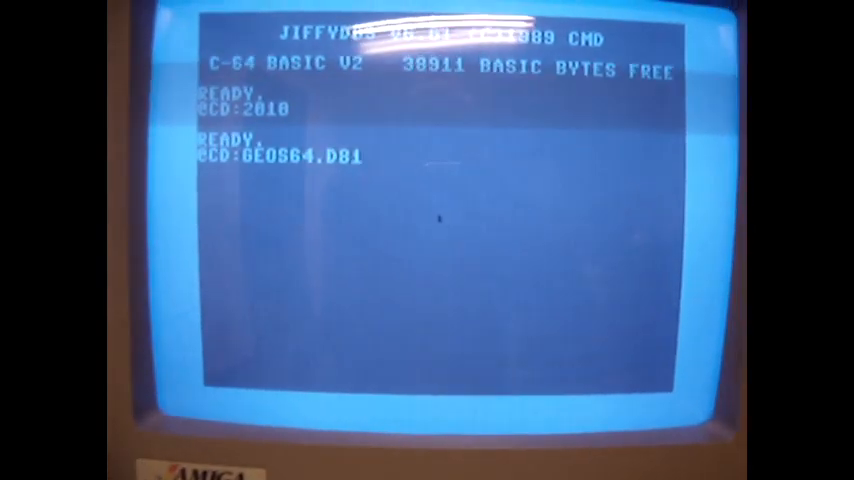
# - Load and boot GEOS from the GEOS64.D81 disk image
pyautogui.press('Return')
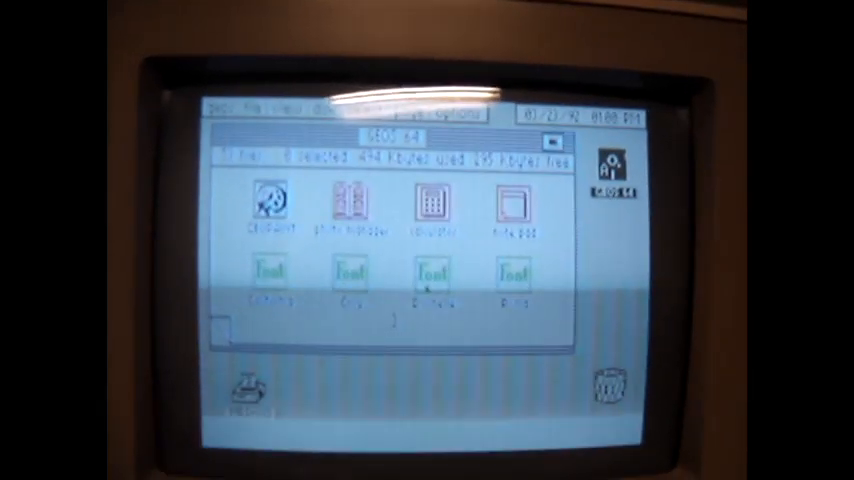
# - Launch geoPaint, choose Create, and enter '4' as the new document name
pyautogui.doubleClick(268, 205)
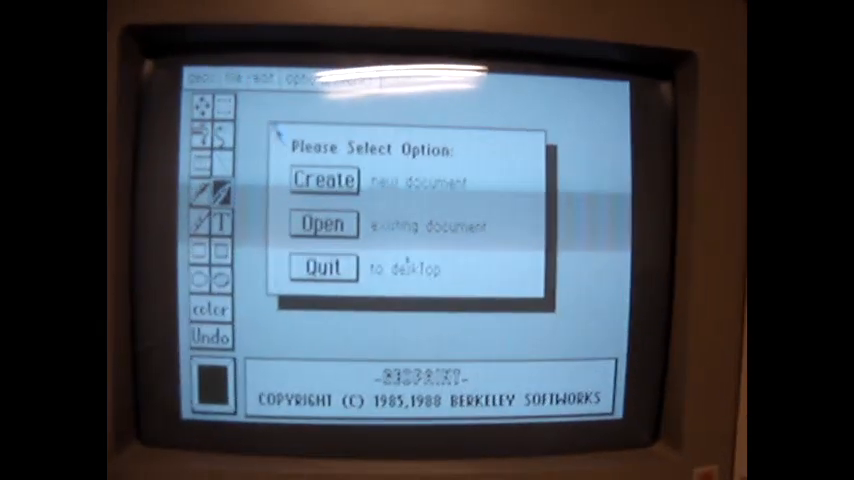
pyautogui.click(322, 180)
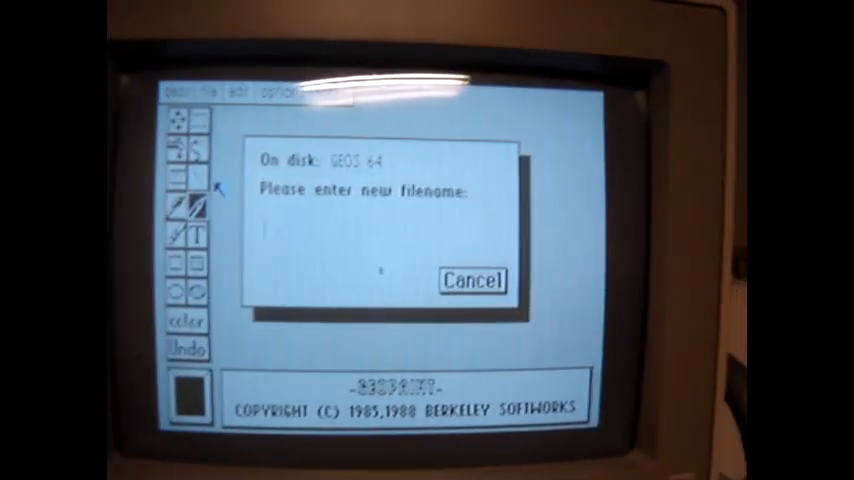
pyautogui.write('4')
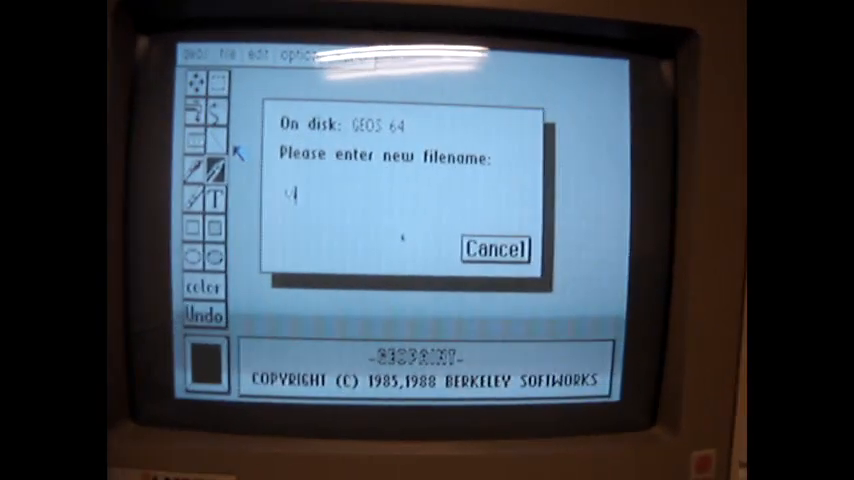
# - Confirm the filename '4' to open the blank GeoPaint canvas
pyautogui.click(494, 249)
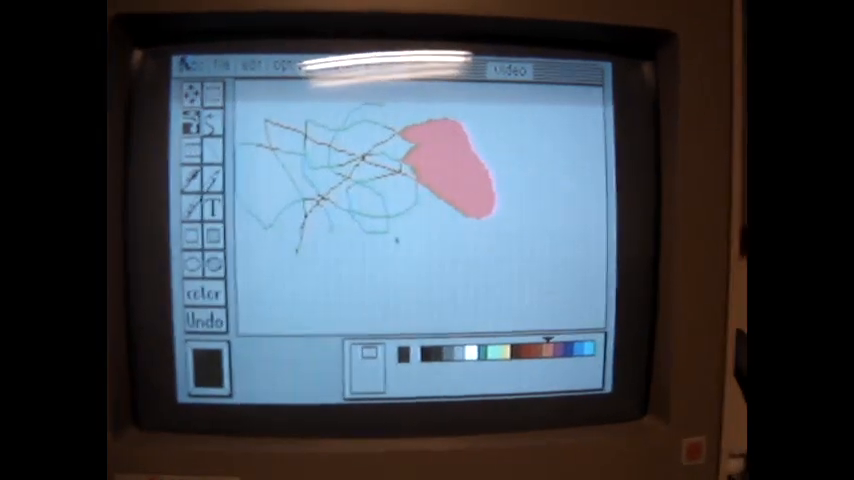
# - Choose an entry from the geos desk accessories menu
pyautogui.click(197, 70)
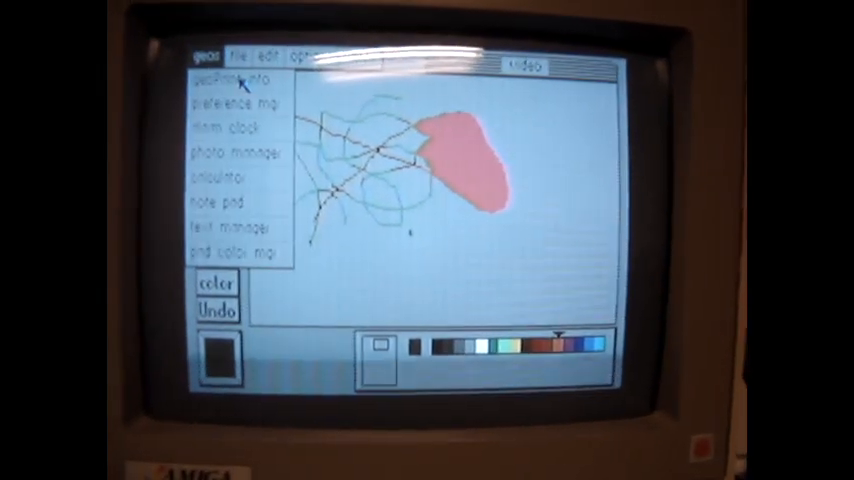
pyautogui.click(207, 82)
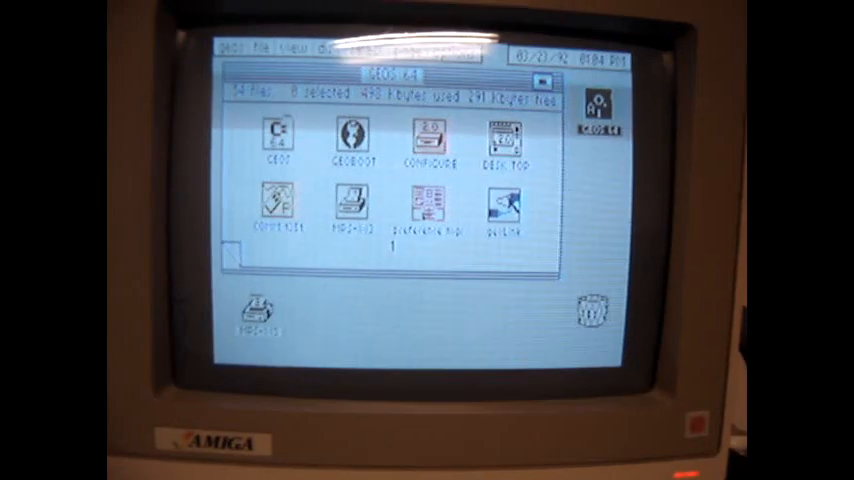
# - Launch GeoLink and load the linksys router settings file
pyautogui.click(505, 215)
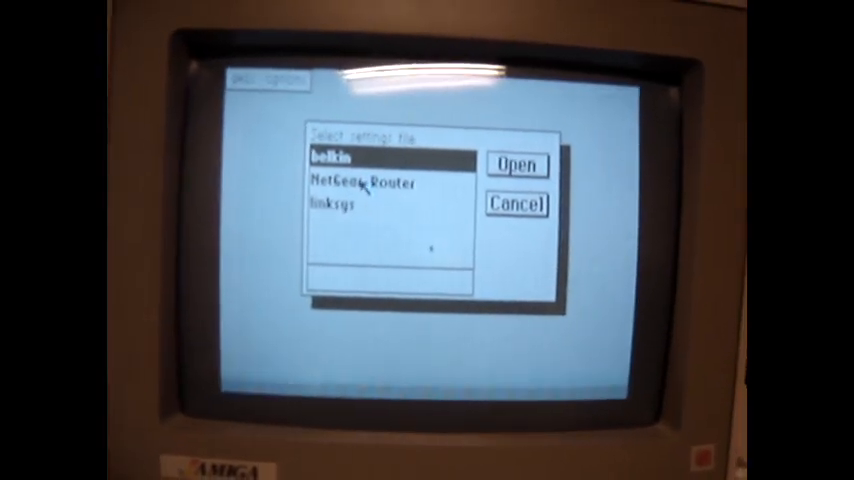
pyautogui.click(360, 181)
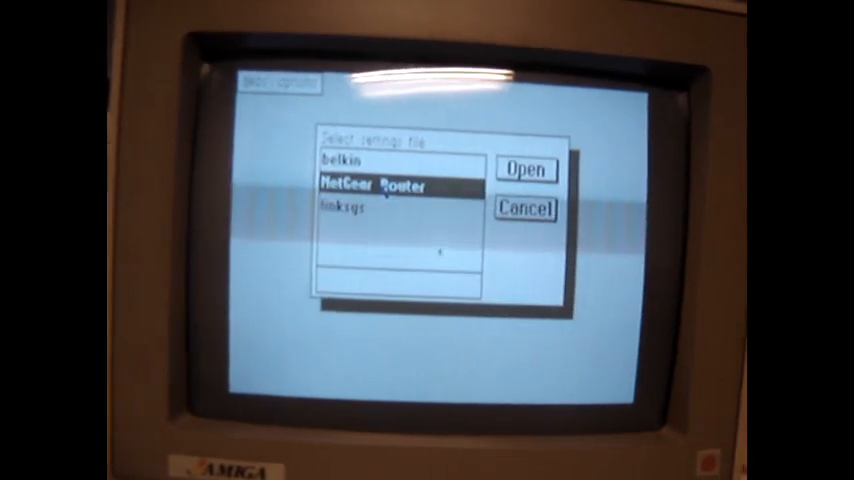
pyautogui.click(355, 210)
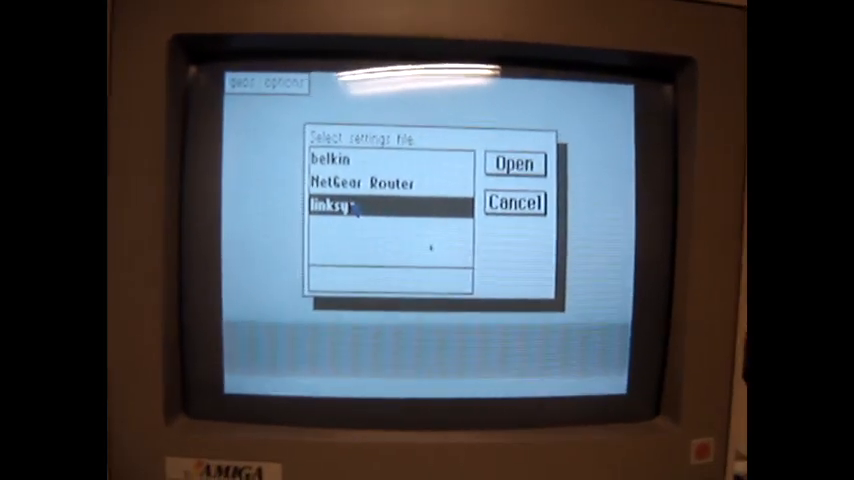
pyautogui.click(345, 169)
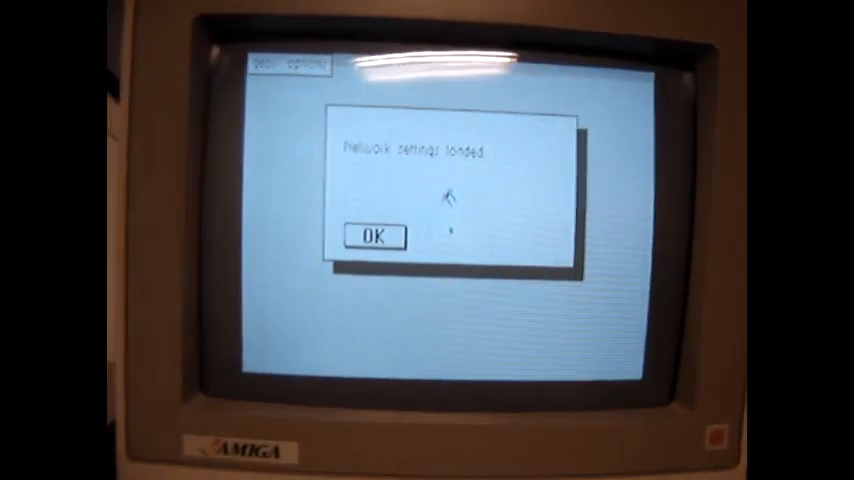
# - Dismiss the settings-loaded alert, connect using DHCP, and acknowledge 'Connected to network'
pyautogui.click(372, 236)
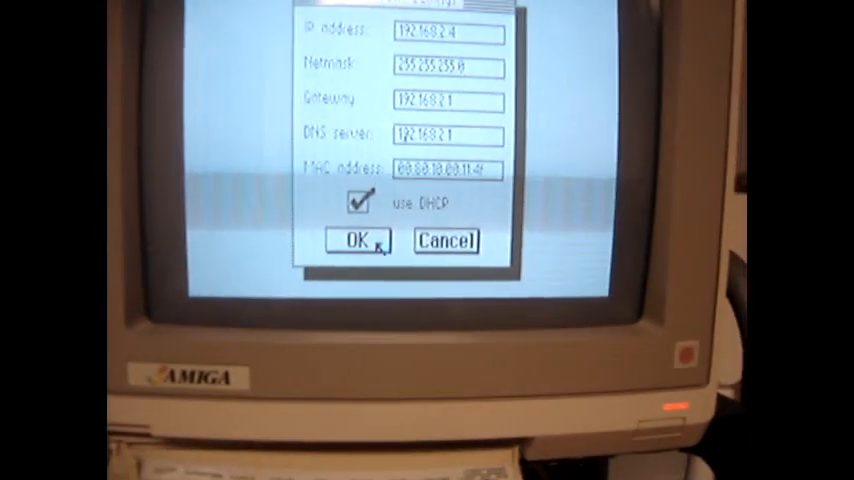
pyautogui.click(353, 241)
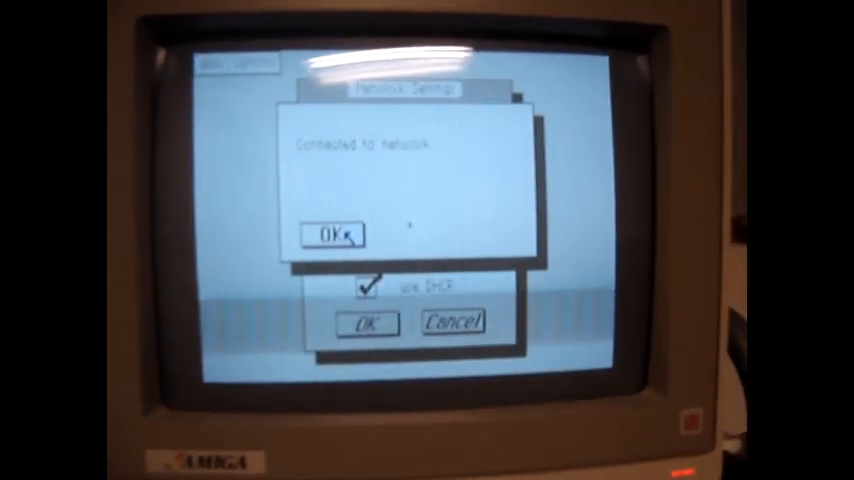
pyautogui.click(337, 233)
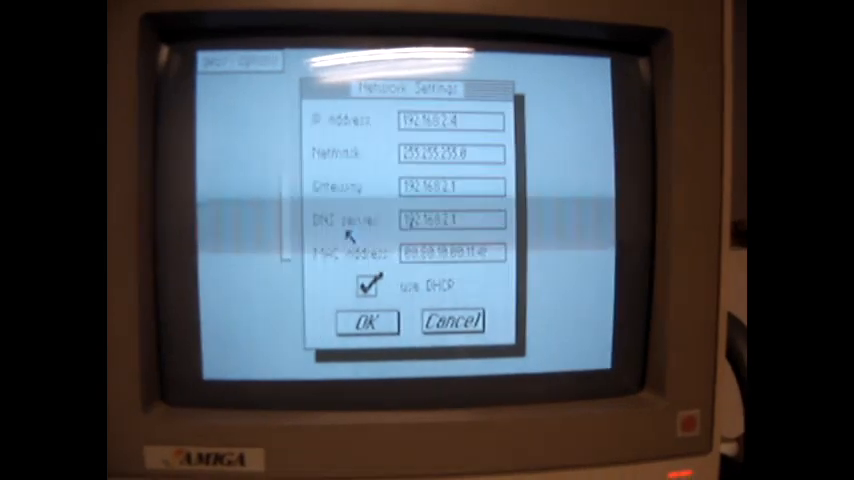
# - Close Network Settings, then start and stop a ping test against the web host
pyautogui.click(365, 322)
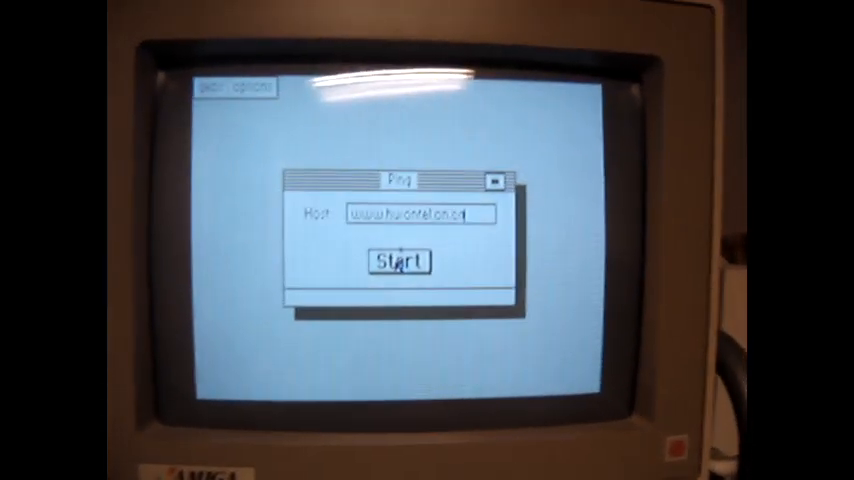
pyautogui.click(397, 262)
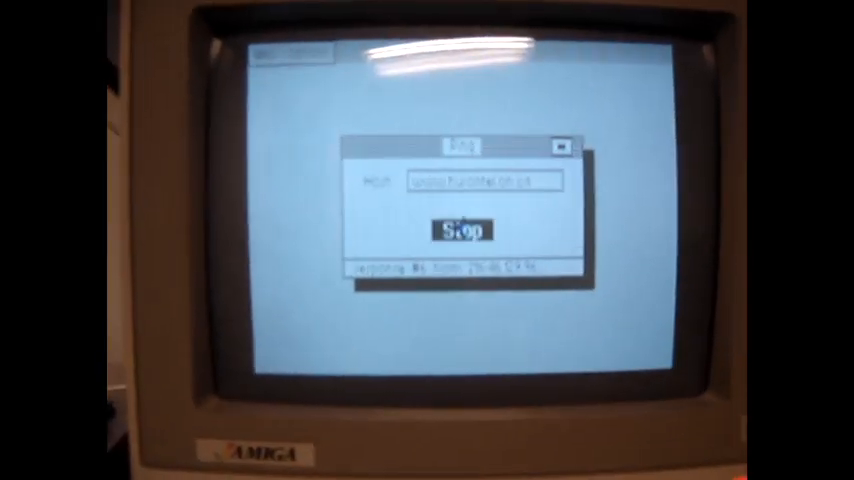
pyautogui.click(460, 230)
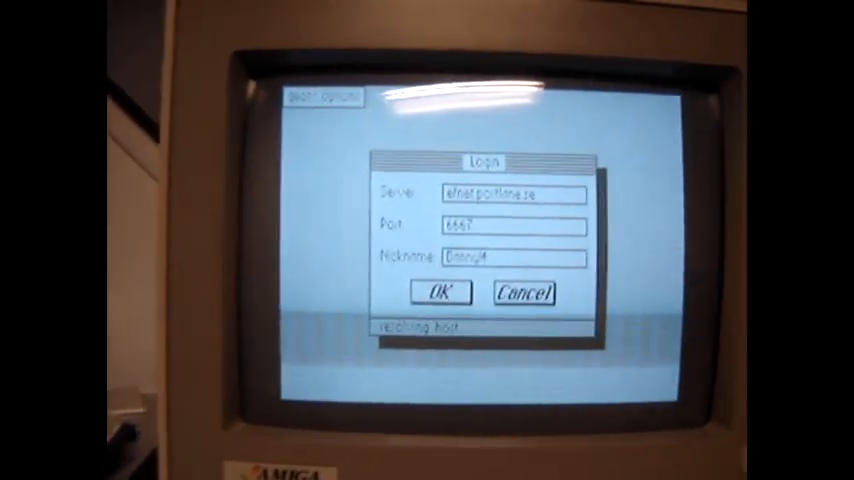
# - Confirm the Login dialog to connect to the IRC server
pyautogui.click(438, 293)
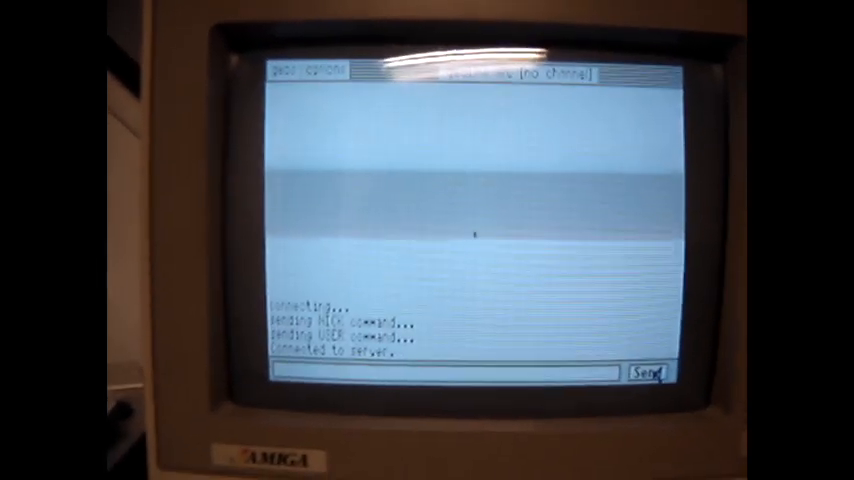